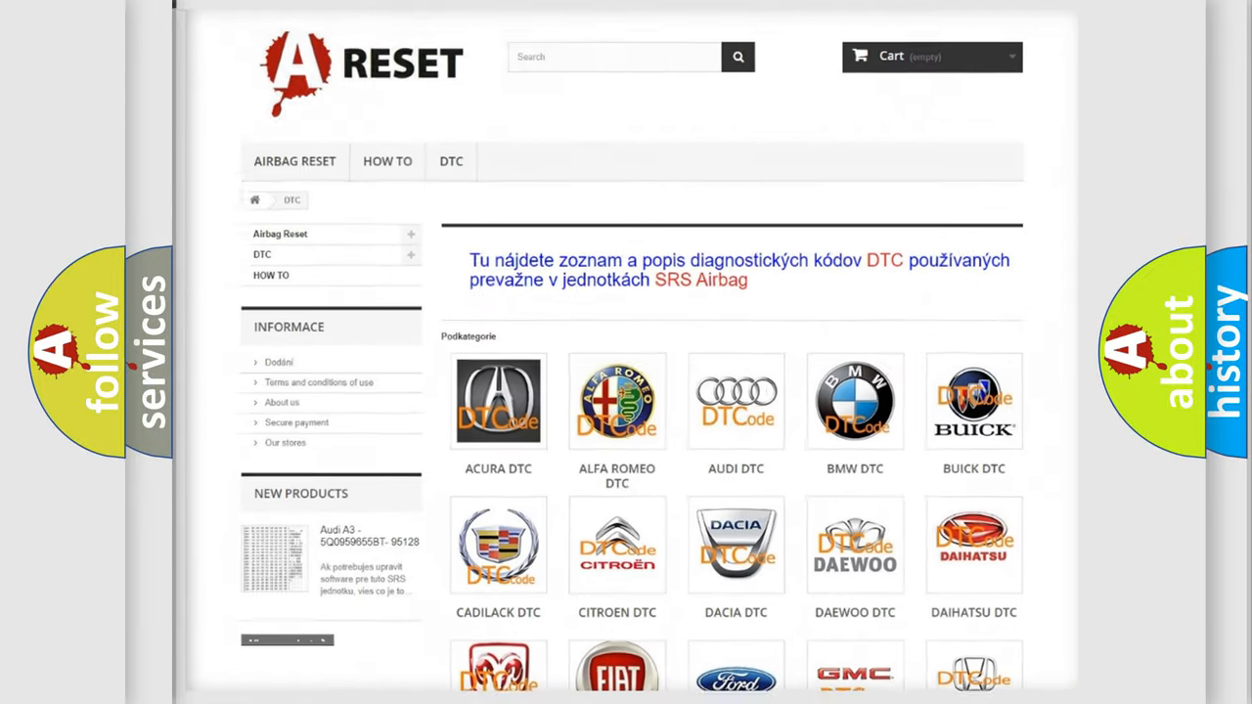
# Scroll the DTC brand list down until the Ford DTC logo comes into view.
pyautogui.scroll(-3)
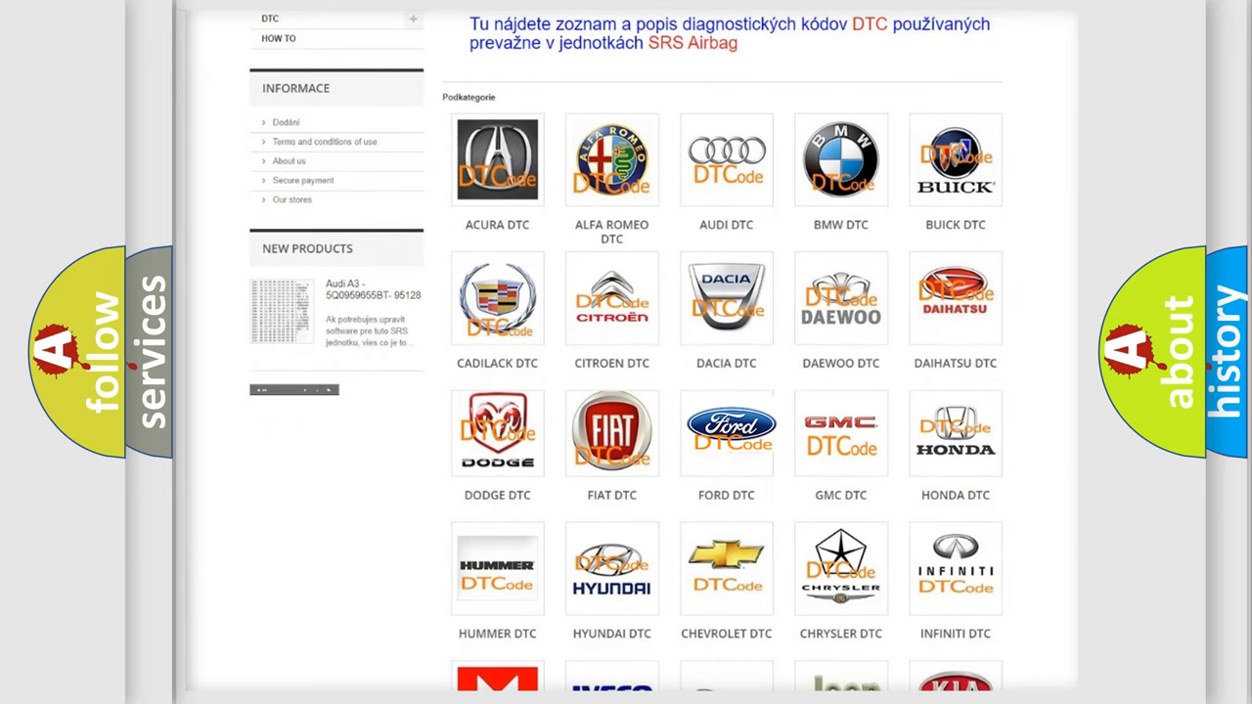
# Enter the Ford DTC code list and bring its trouble codes into view.
pyautogui.click(725, 433)
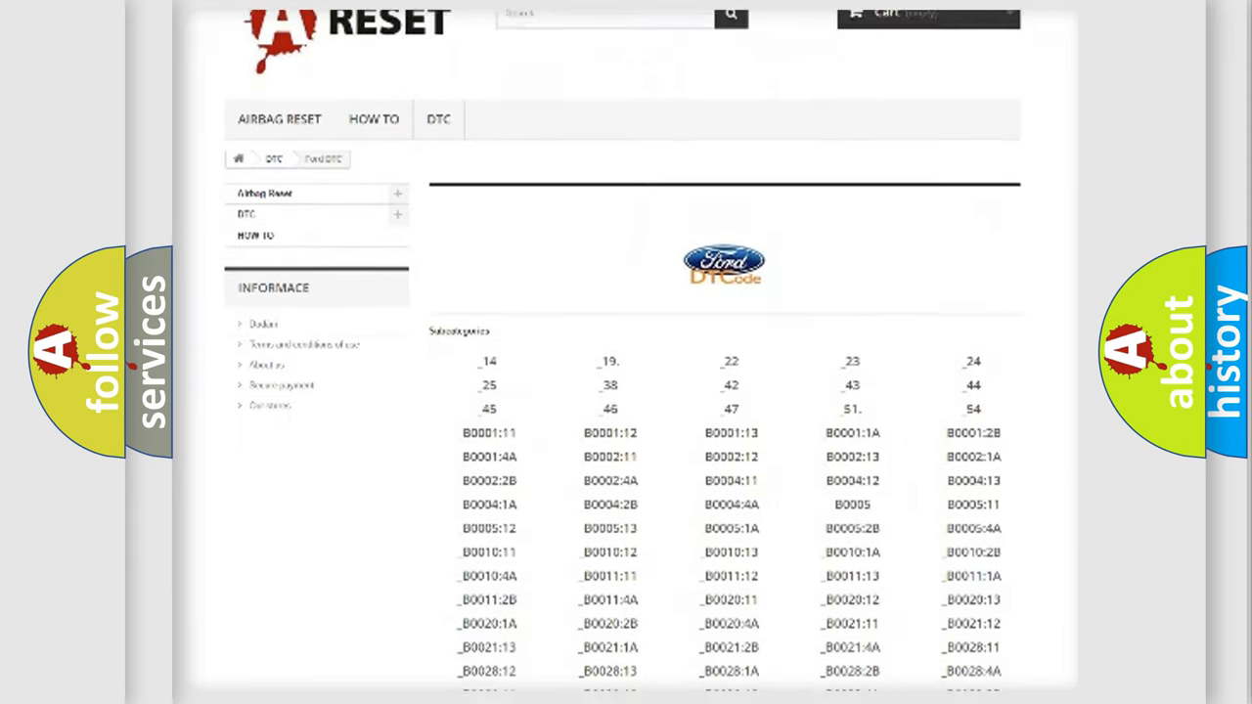
pyautogui.scroll(-3)
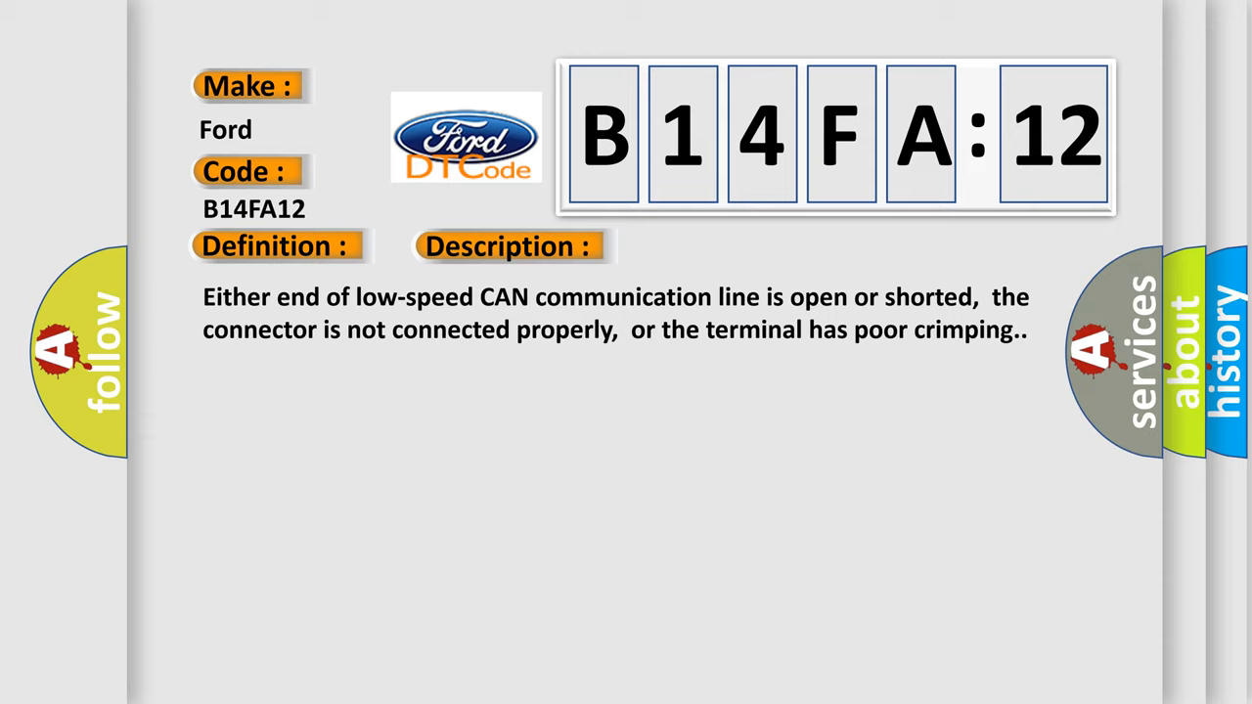
# Advance the B14FA12 card to reveal its Description and Cause: faulty CAN harness, short to battery.
pyautogui.click(716, 247)
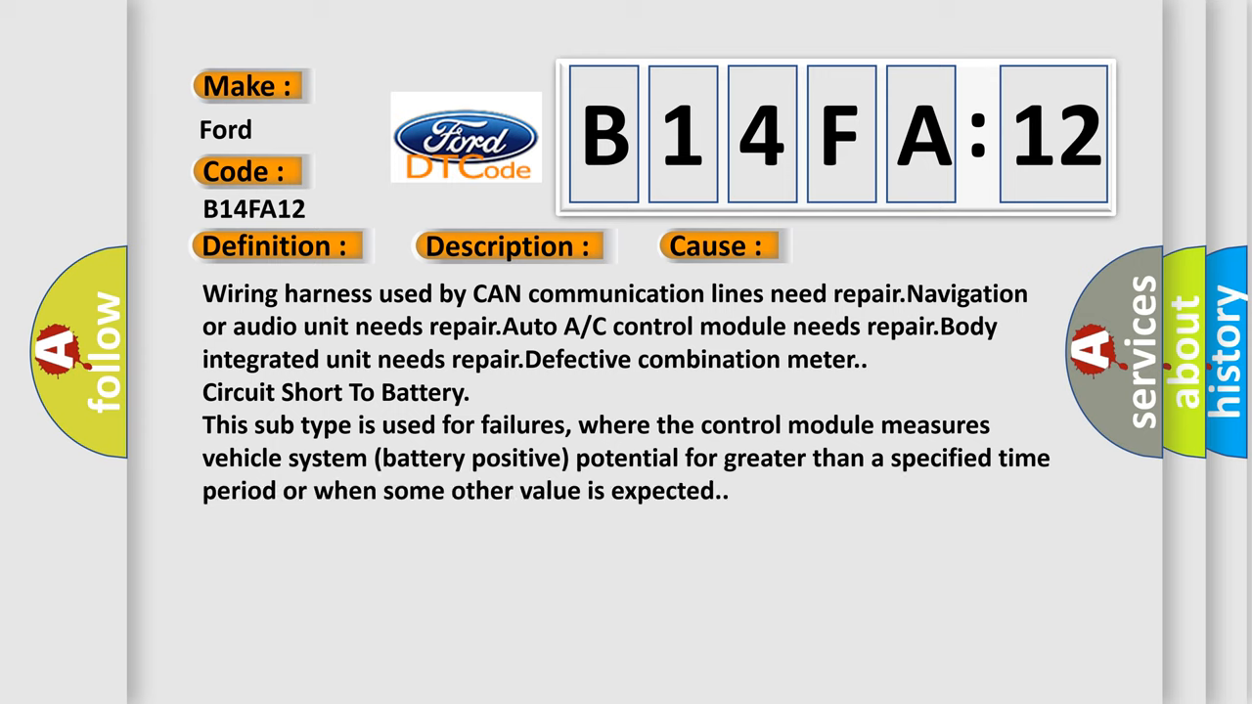